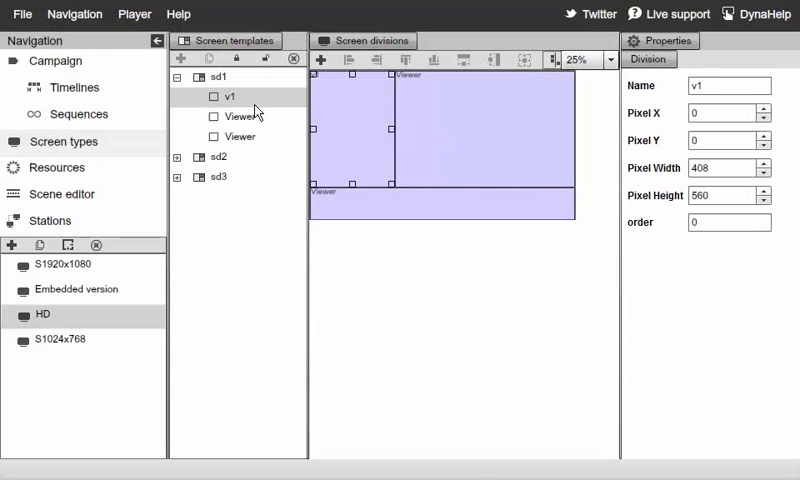
# Collapse template sd1 in the Screen templates tree so its own properties show.
pyautogui.click(184, 76)
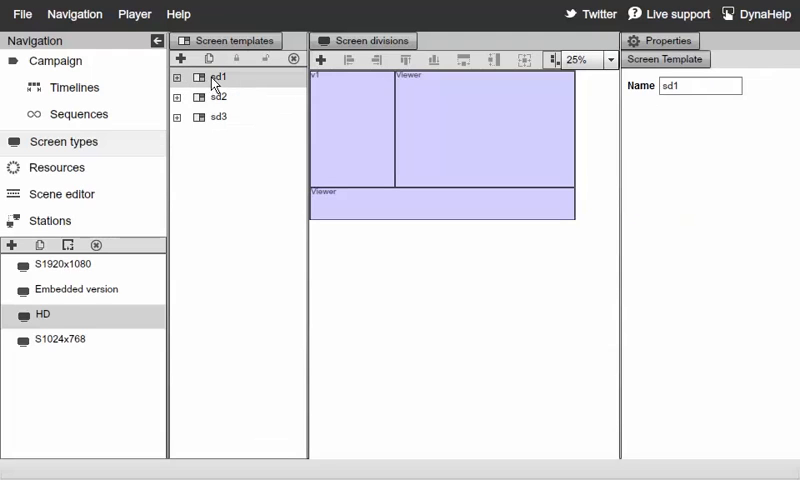
pyautogui.moveTo(132, 326)
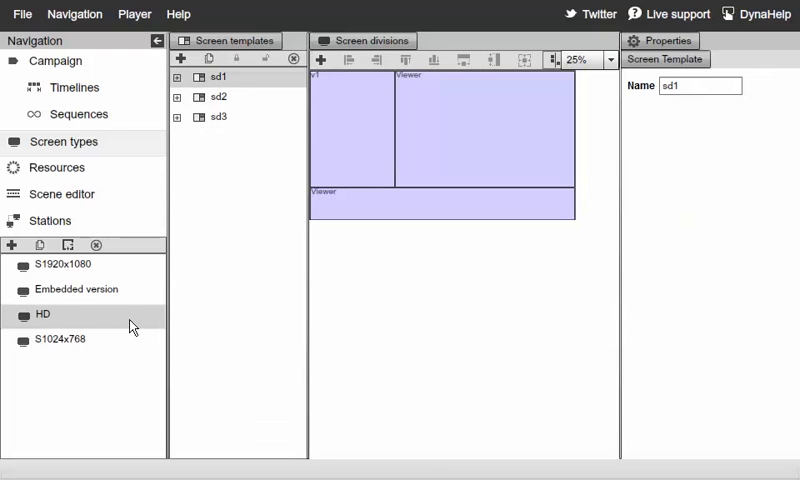
pyautogui.moveTo(360, 304)
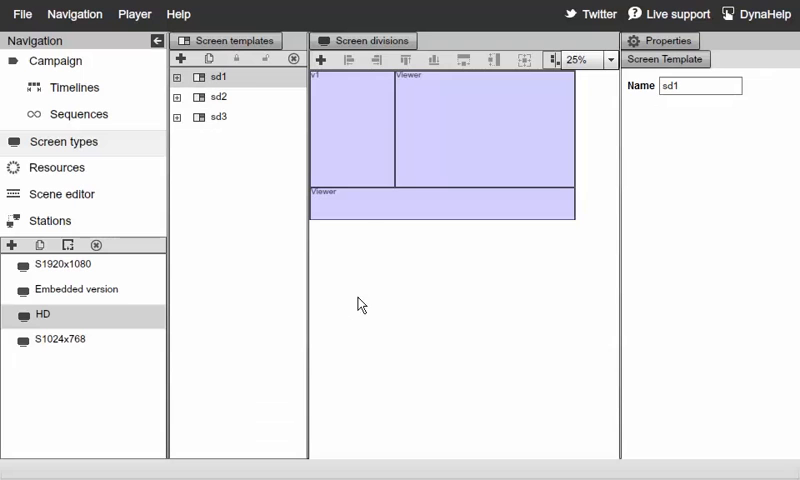
# Expand sd1 and add a new Viewer division with order 4.
pyautogui.click(180, 76)
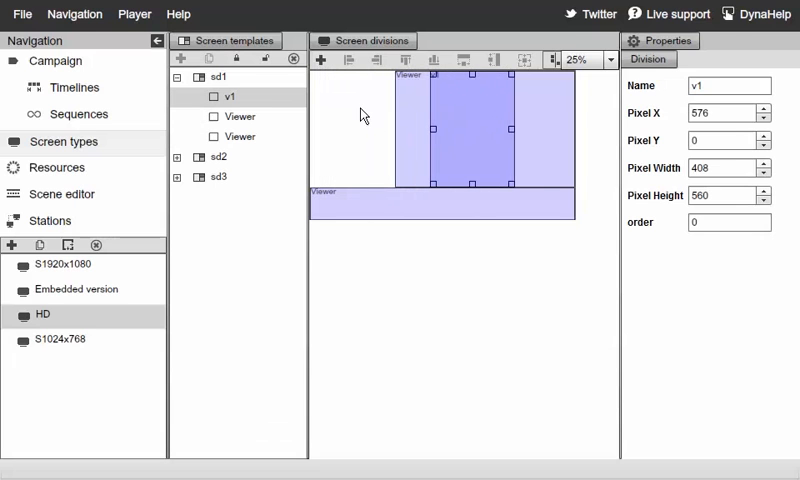
pyautogui.click(200, 76)
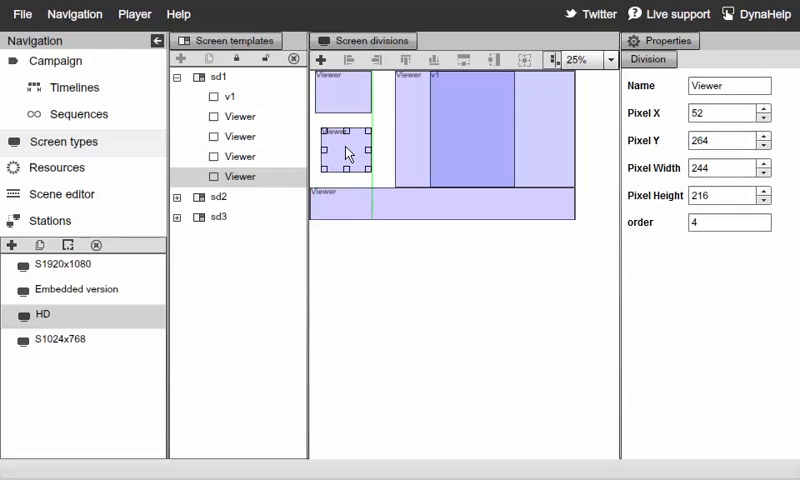
# Resize the newest Viewer division to start at 0,0 and span 1272 by 720.
pyautogui.moveTo(348, 150); pyautogui.dragTo(370, 176)
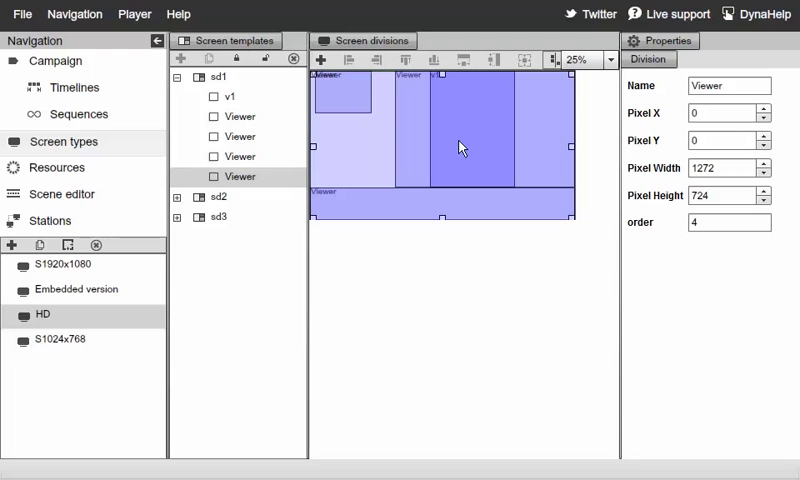
pyautogui.moveTo(572, 220)
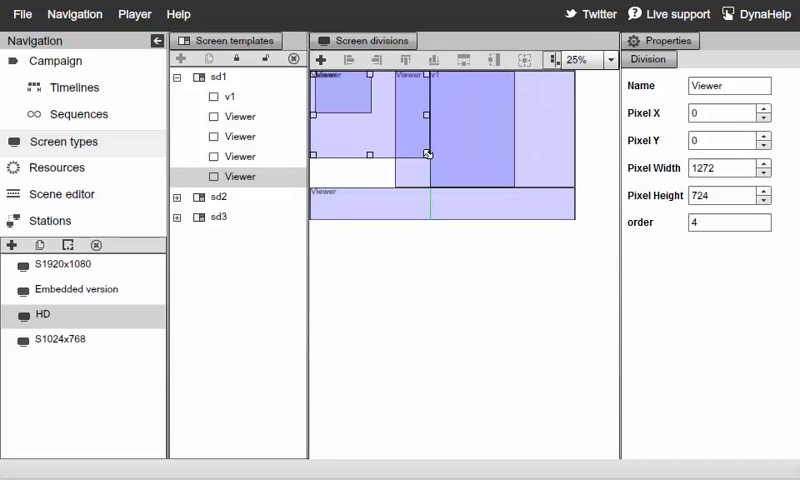
# Drag a Viewer division above v1 so it heads sd1's division list.
pyautogui.moveTo(426, 152); pyautogui.dragTo(568, 210)
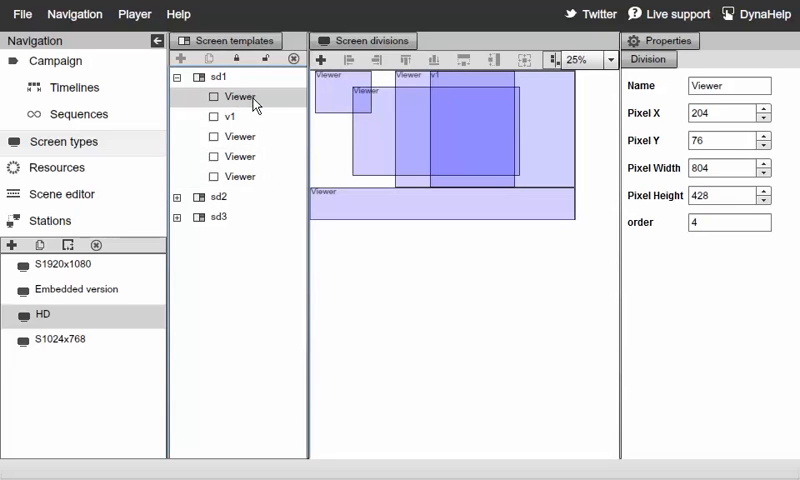
# Inspect each division of sd1 to confirm the moved Viewer is now order 0 and the rest renumbered.
pyautogui.click(240, 176)
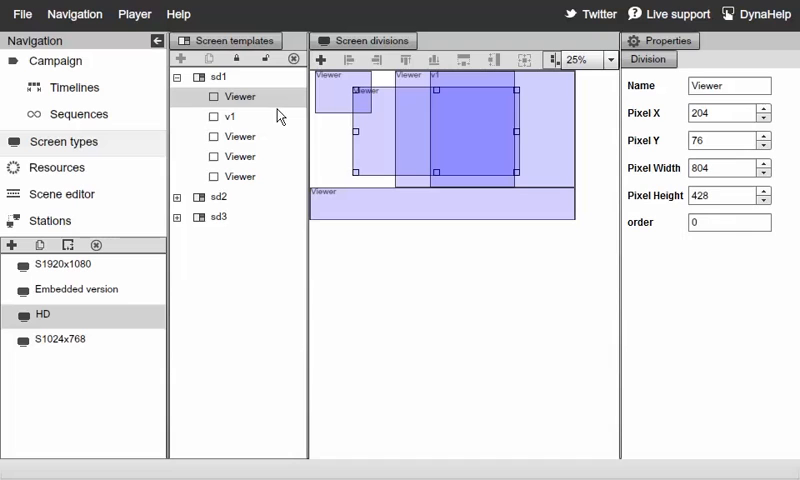
pyautogui.click(240, 176)
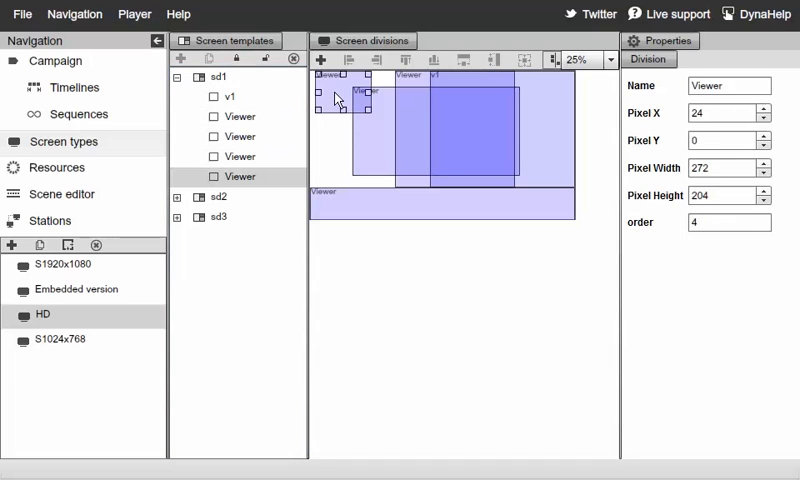
pyautogui.click(238, 136)
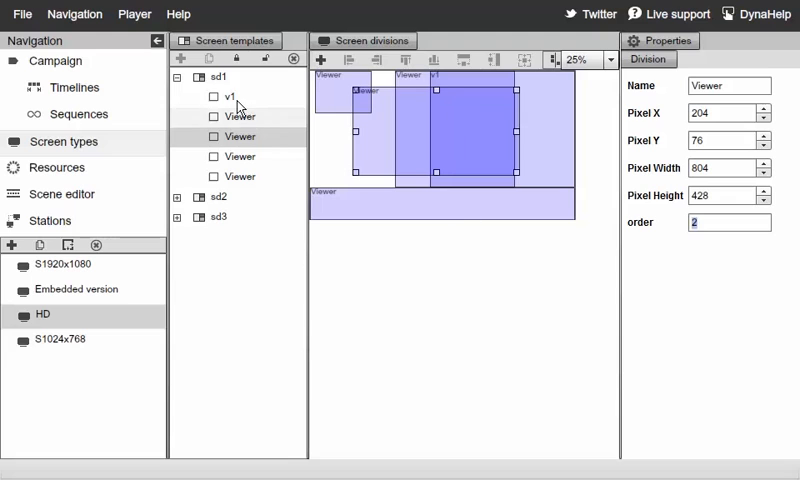
pyautogui.click(228, 96)
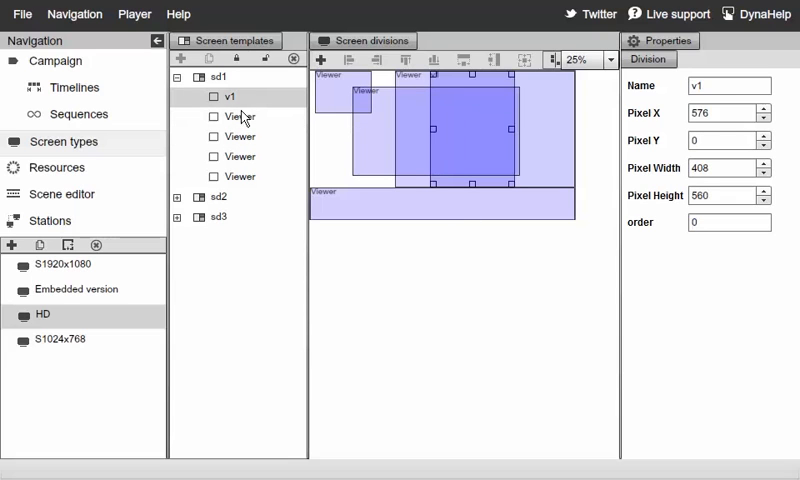
pyautogui.click(242, 176)
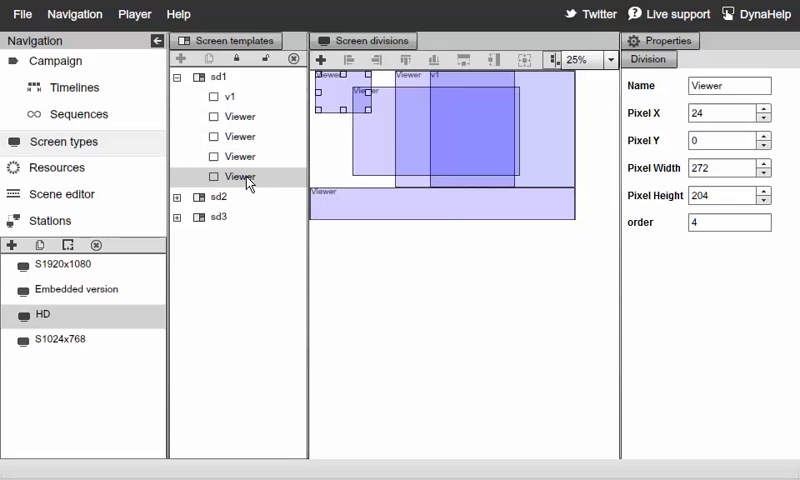